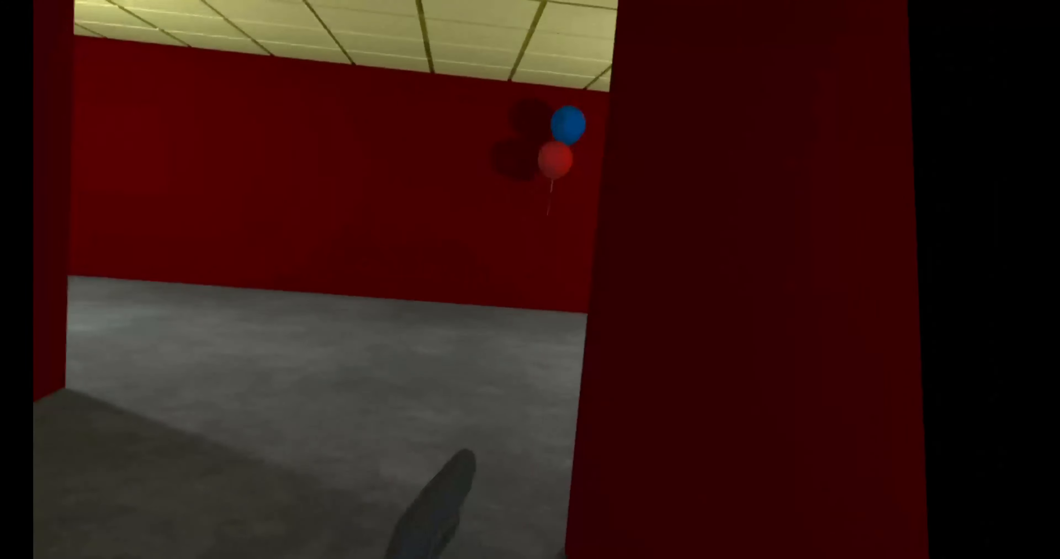
mouse_move(531, 280)
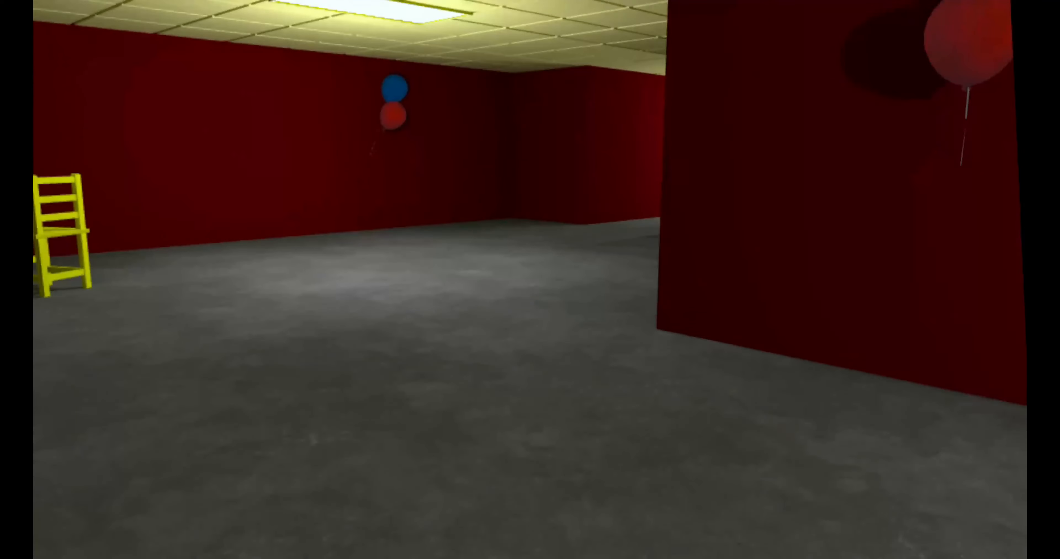